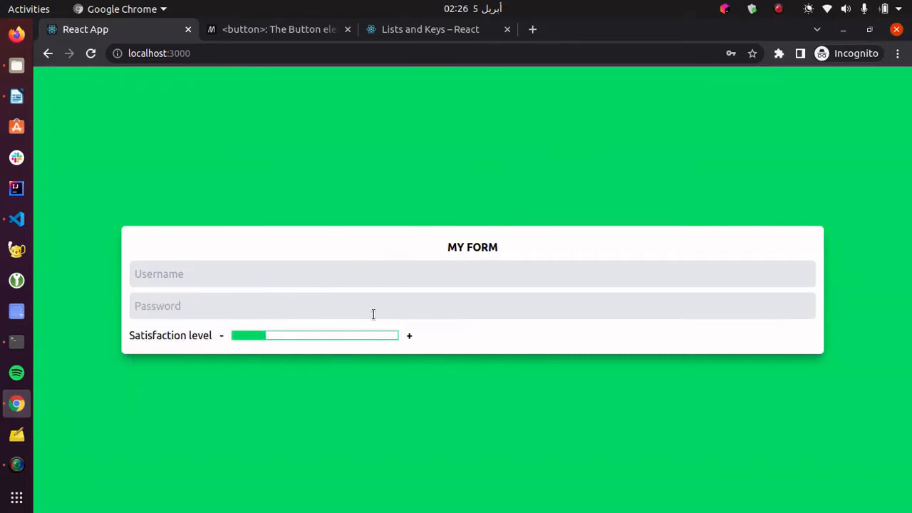
{"action": "mouse_move", "coordinate": [320, 337]}
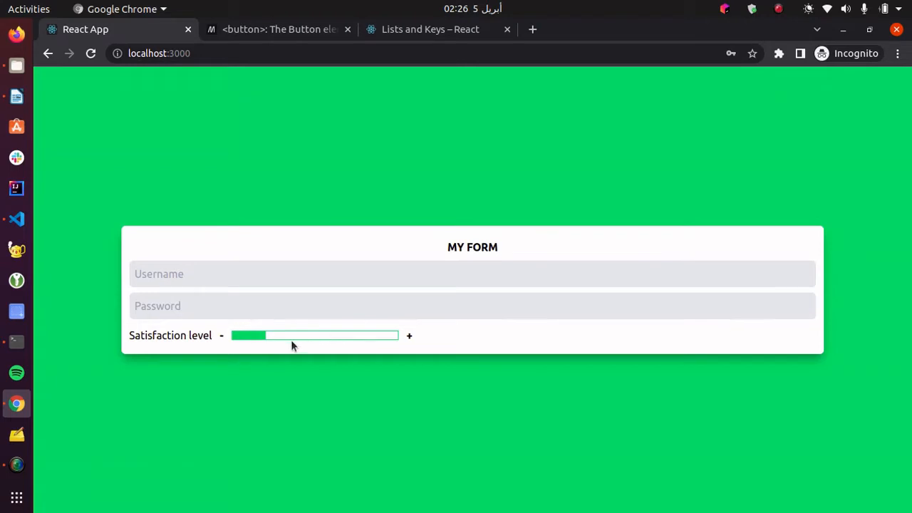
{"action": "mouse_move", "coordinate": [327, 337]}
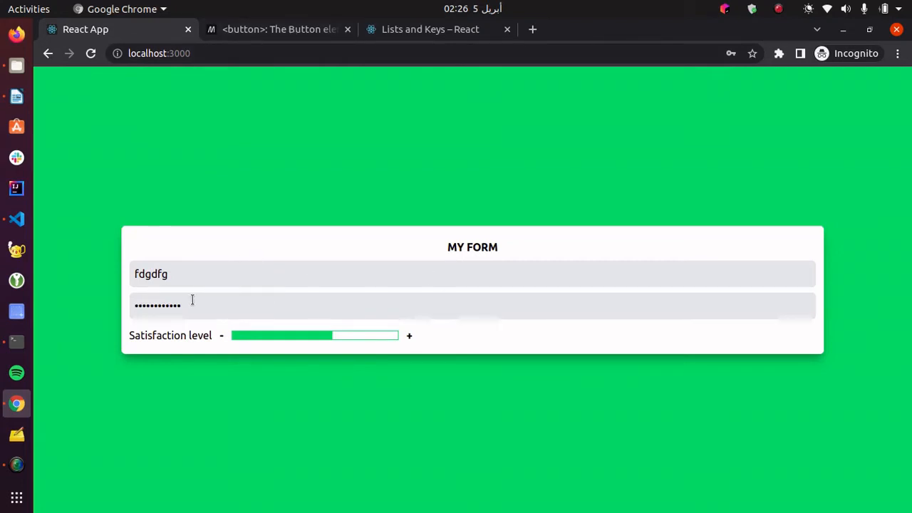
{"action": "left_click", "coordinate": [278, 29]}
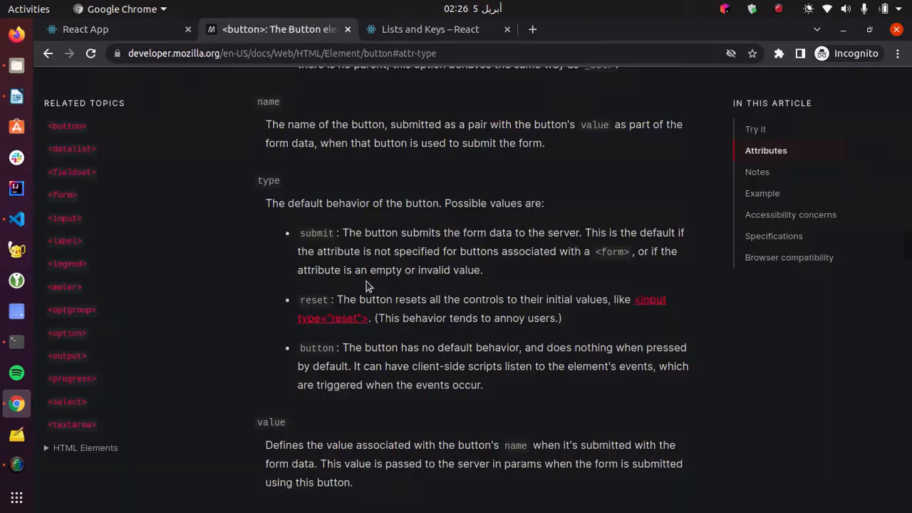
{"action": "mouse_move", "coordinate": [360, 324]}
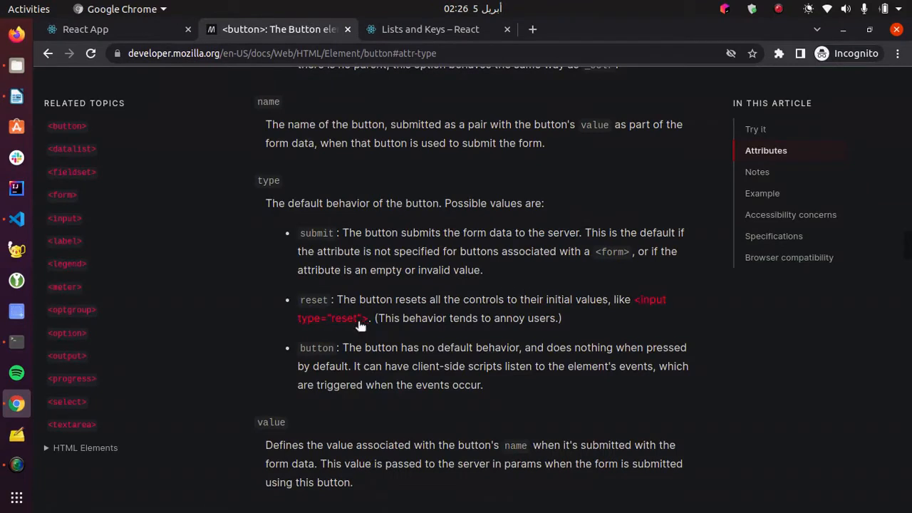
{"action": "mouse_move", "coordinate": [377, 267]}
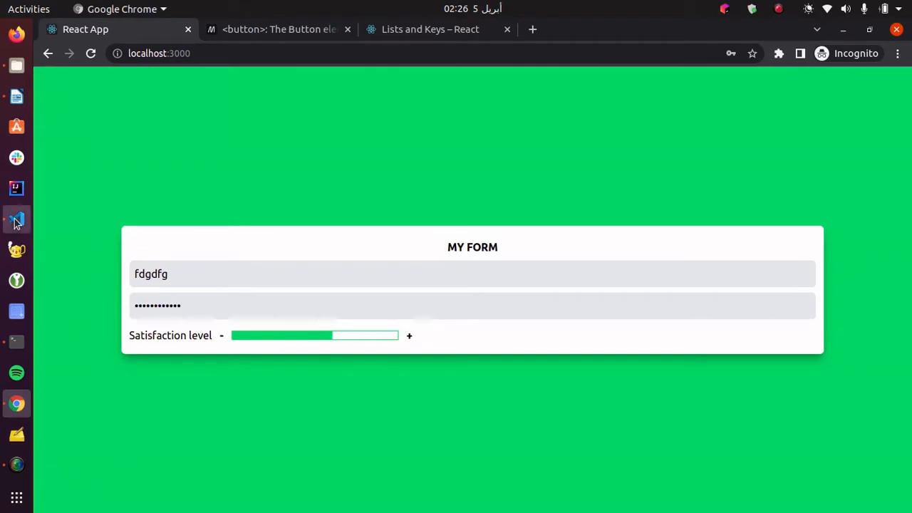
- Add <button type="reset">Reset</button> below <ProgressBar /> in App.tsx and save
{"action": "left_click", "coordinate": [16, 219]}
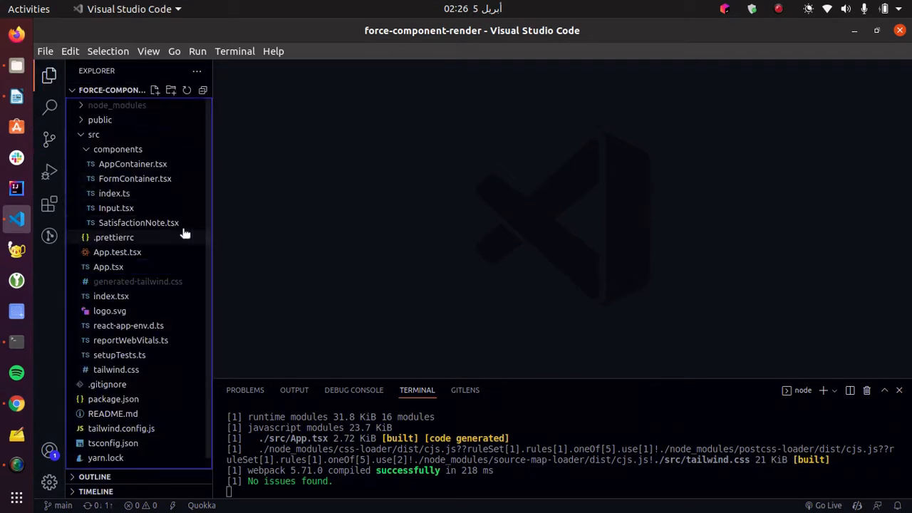
{"action": "left_click", "coordinate": [108, 267]}
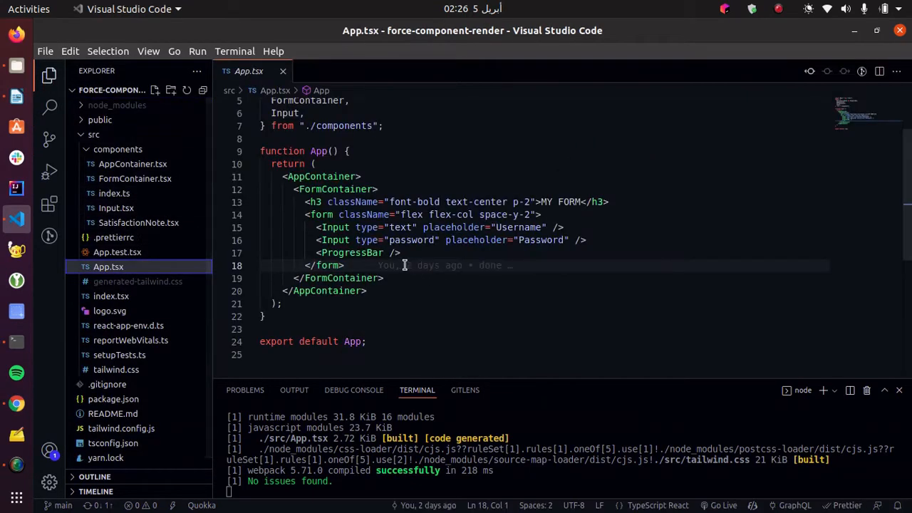
{"action": "type", "text": "<"}
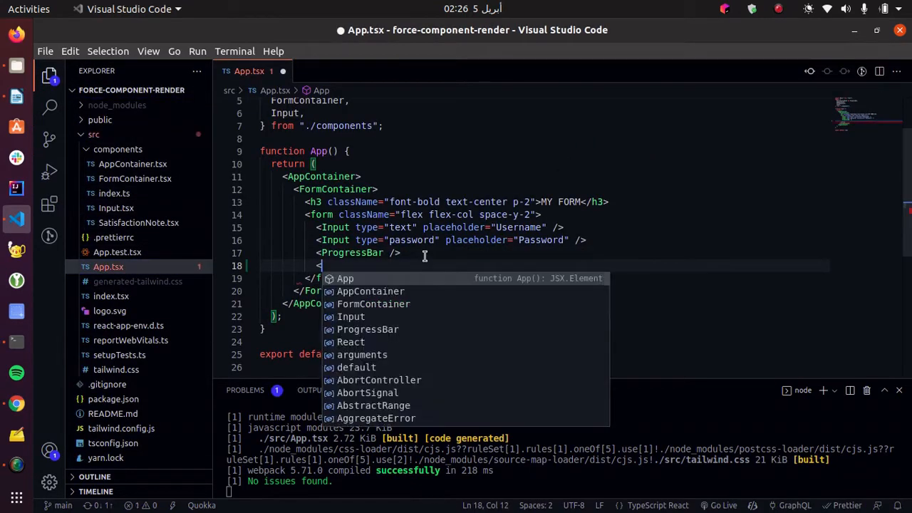
{"action": "type", "text": "button"}
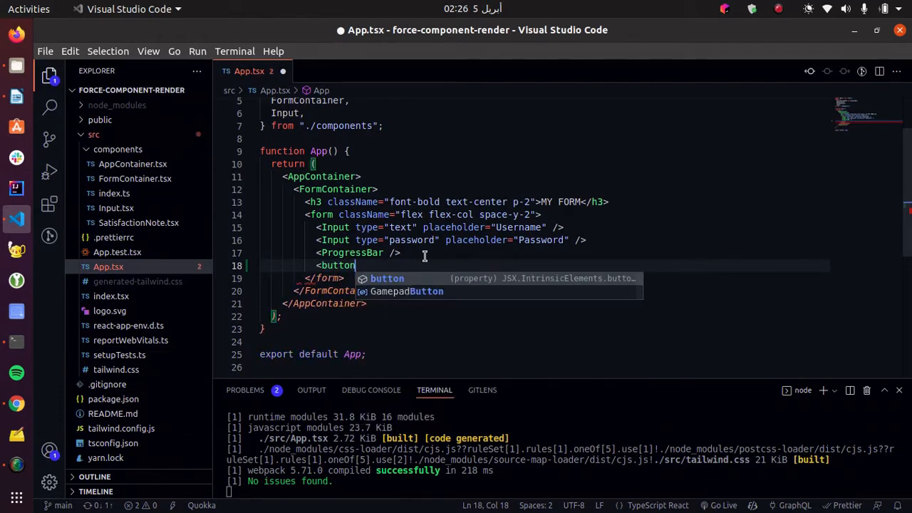
{"action": "type", "text": ">Re</button>"}
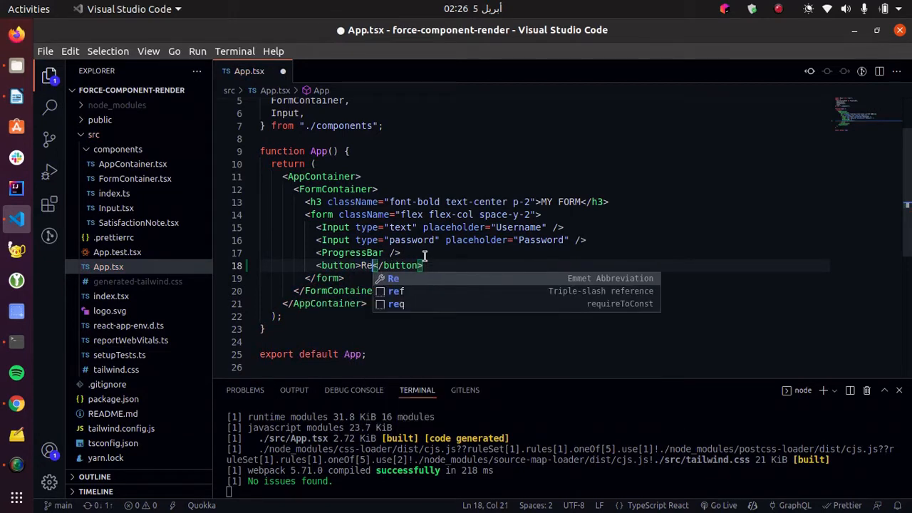
{"action": "type", "text": "set"}
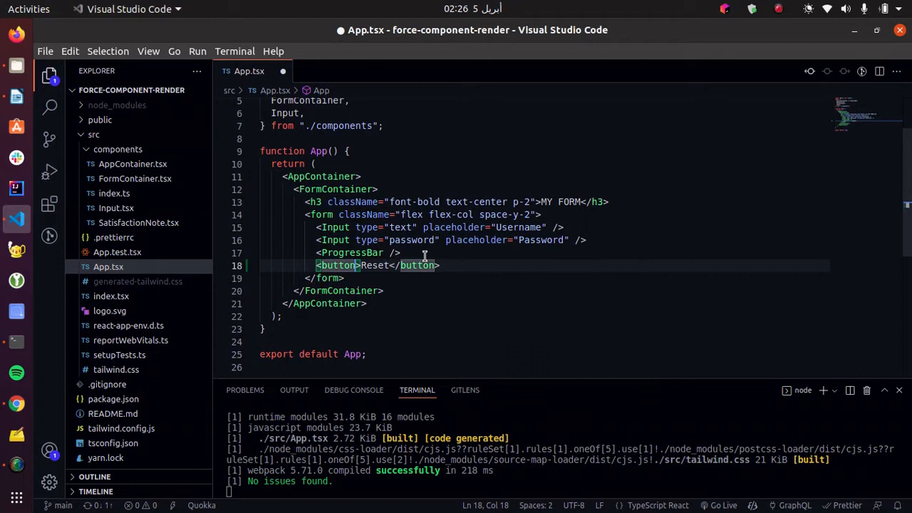
{"action": "type", "text": "type=\"\""}
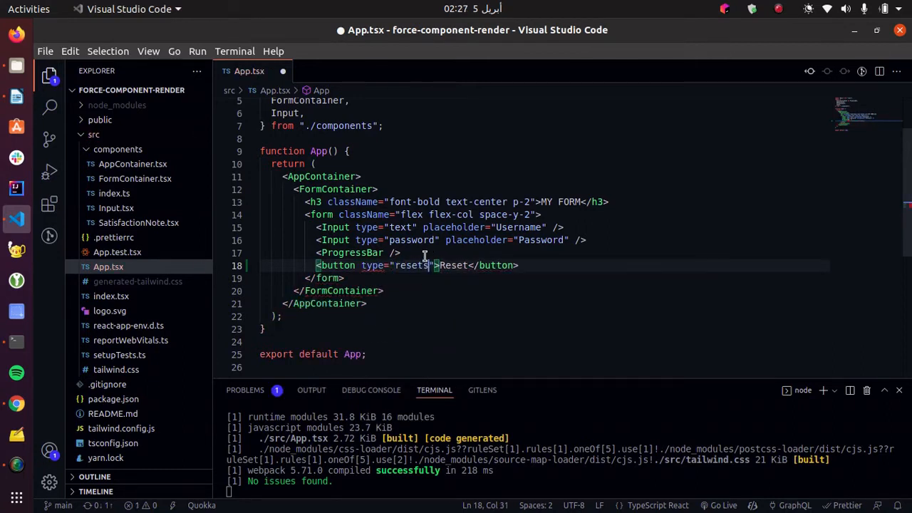
{"action": "key", "text": "ctrl+s"}
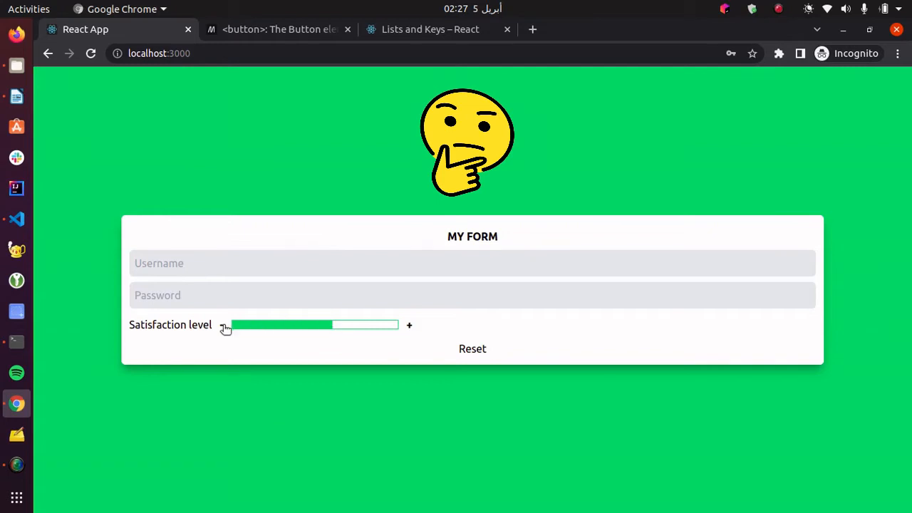
- Nudge the satisfaction bar down and back up, then bring up React's Lists and Keys docs
{"action": "left_click", "coordinate": [409, 326]}
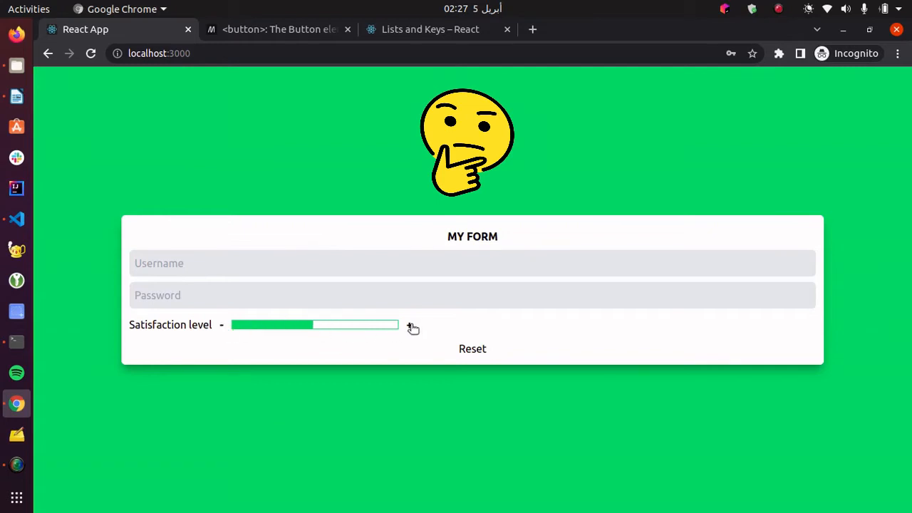
{"action": "left_click", "coordinate": [221, 325]}
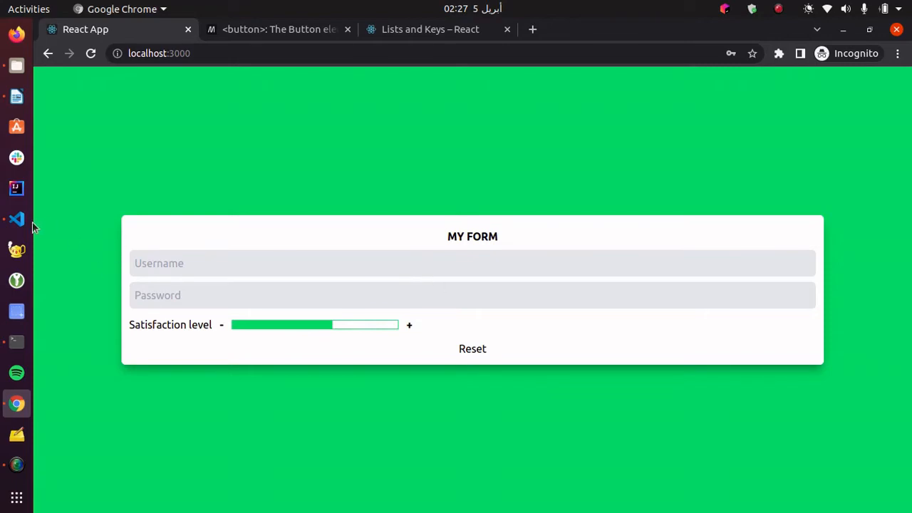
{"action": "left_click", "coordinate": [16, 218]}
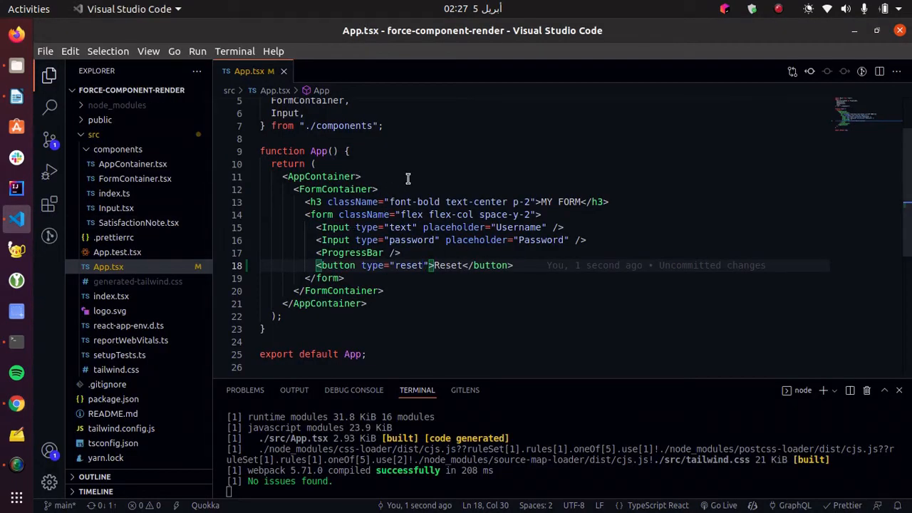
{"action": "left_click", "coordinate": [17, 405]}
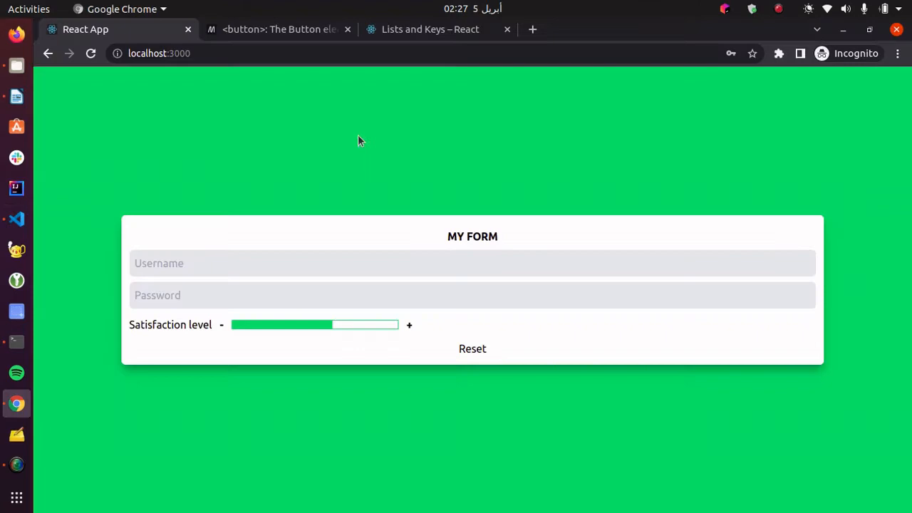
{"action": "left_click", "coordinate": [430, 29]}
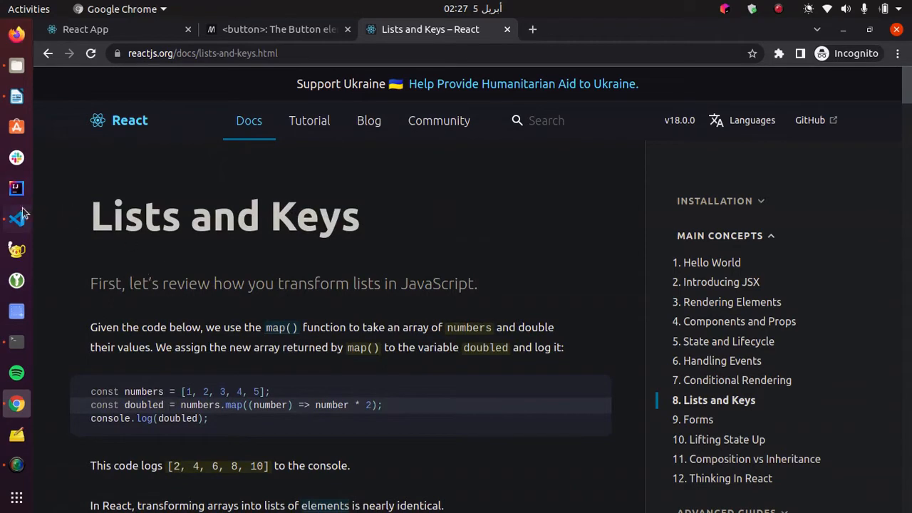
- Give the <ProgressBar /> tag in App.tsx an empty key={} attribute
{"action": "left_click", "coordinate": [15, 219]}
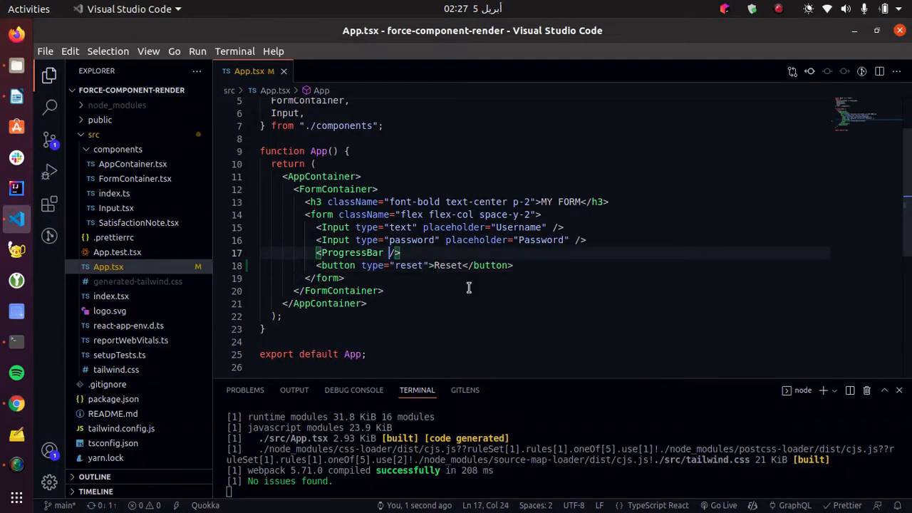
{"action": "type", "text": "key="}
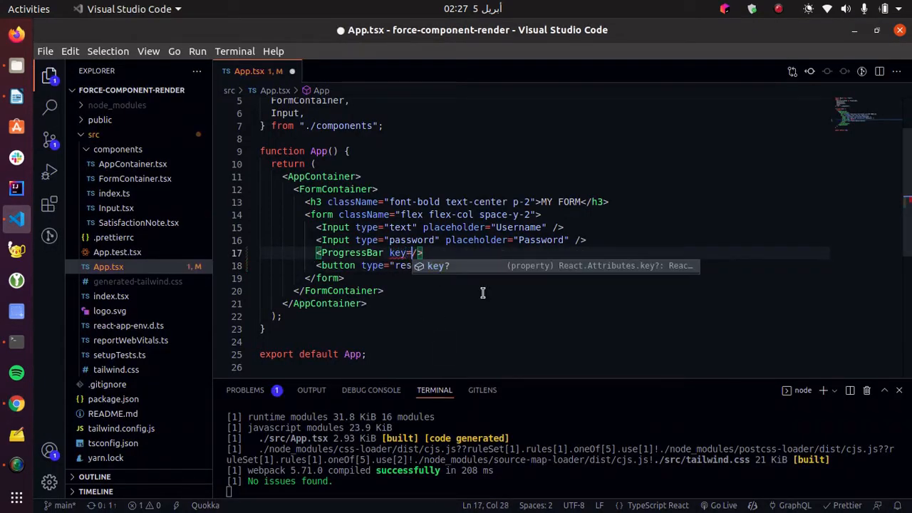
{"action": "type", "text": "{}"}
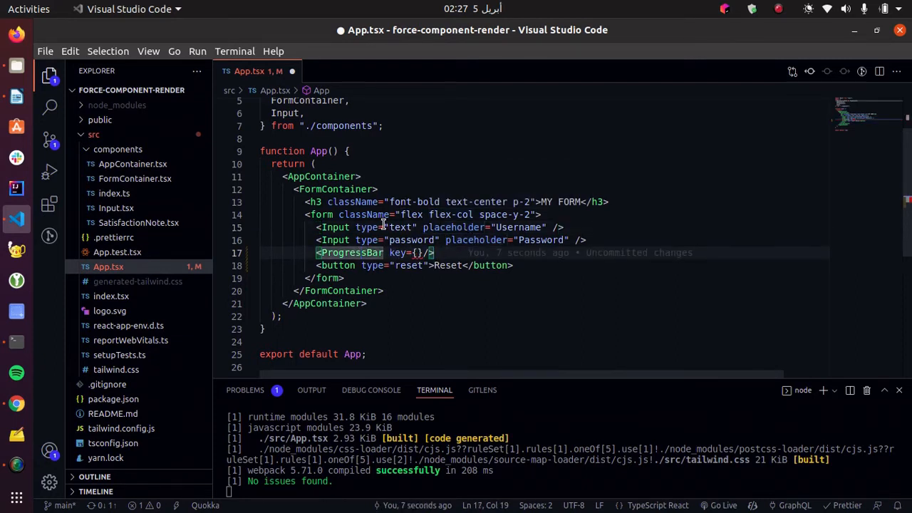
- Declare const [resetKey, setResetKey] = React.useState(0) in App.tsx
{"action": "type", "text": "const ["}
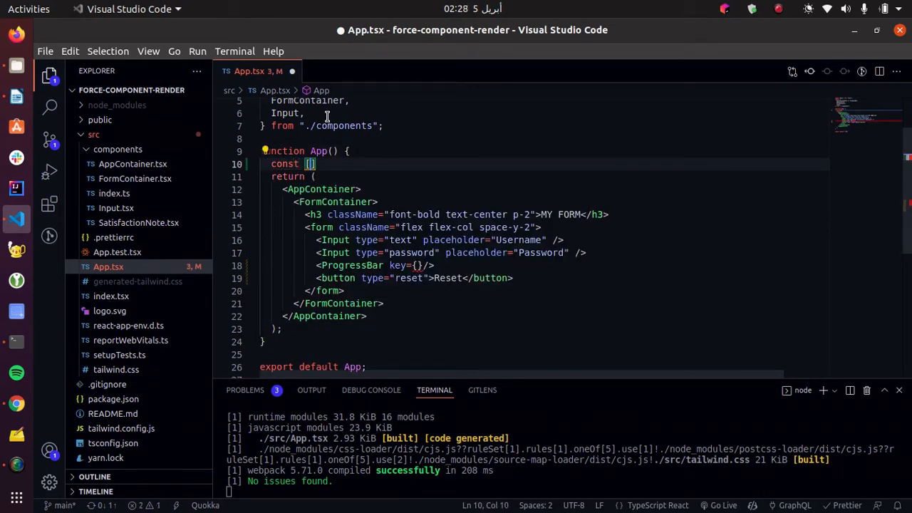
{"action": "type", "text": "rese"}
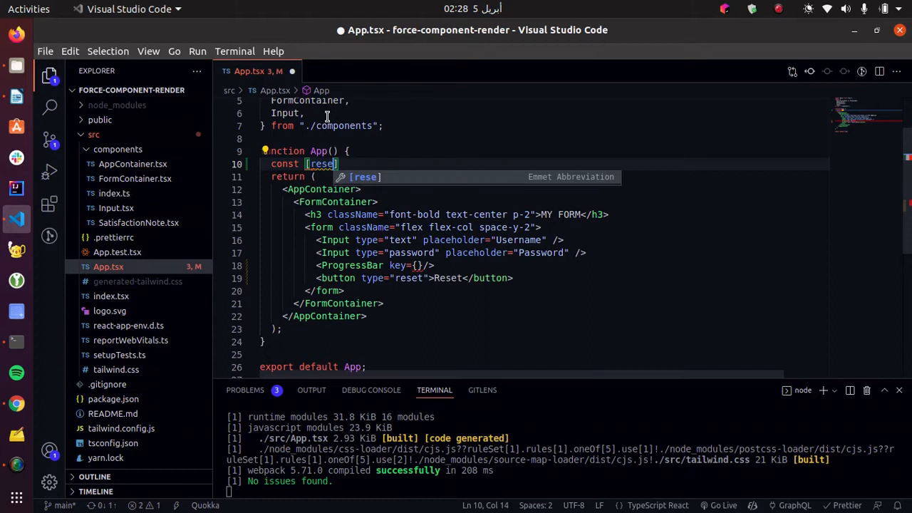
{"action": "type", "text": "tKey,"}
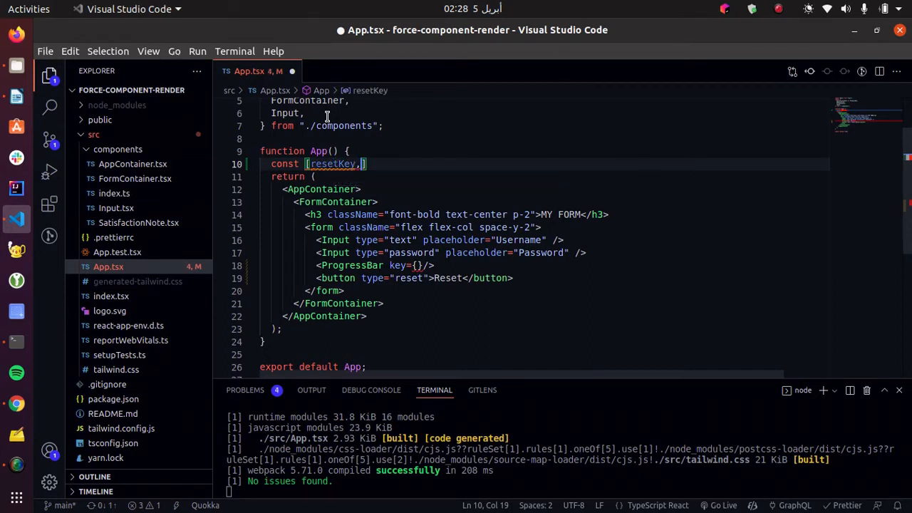
{"action": "type", "text": "setRese"}
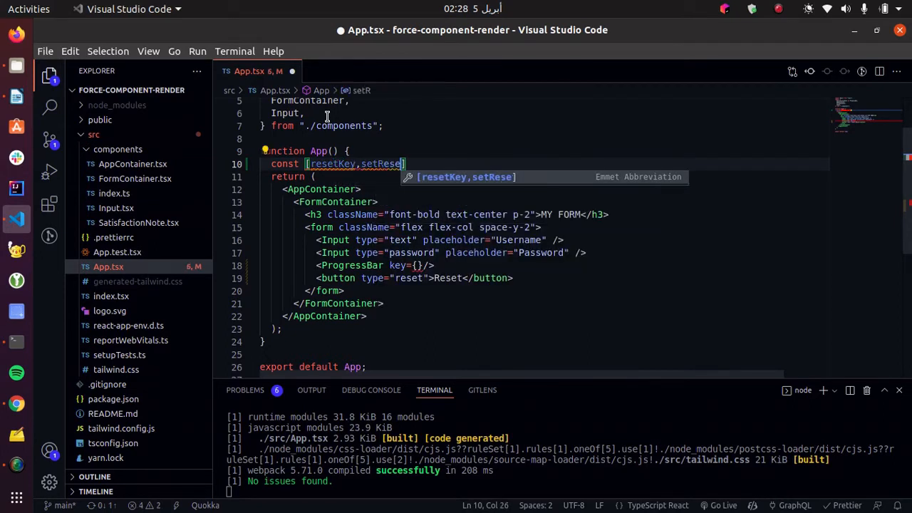
{"action": "type", "text": "tKey"}
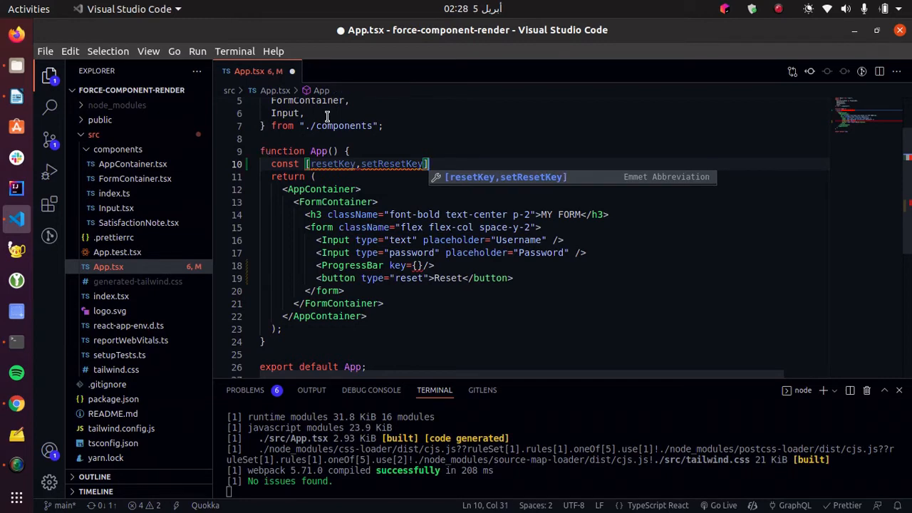
{"action": "type", "text": "=React."}
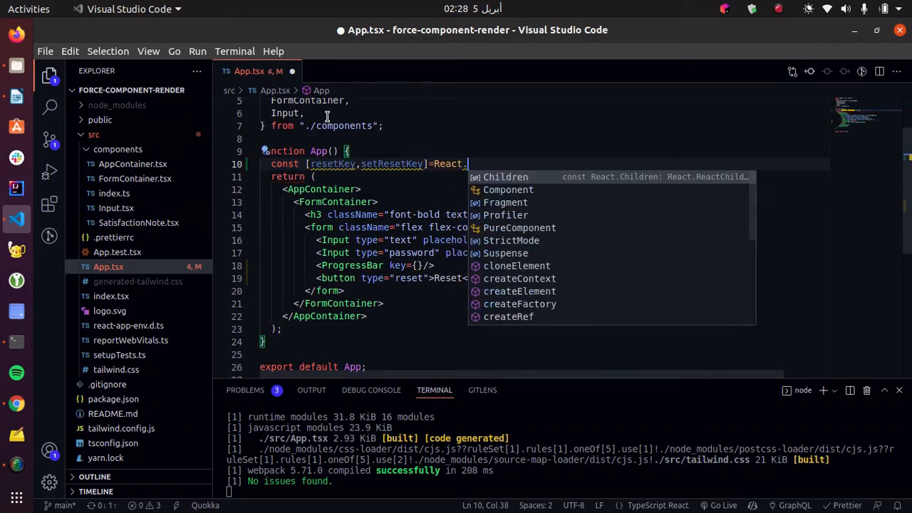
{"action": "type", "text": "useState(0);"}
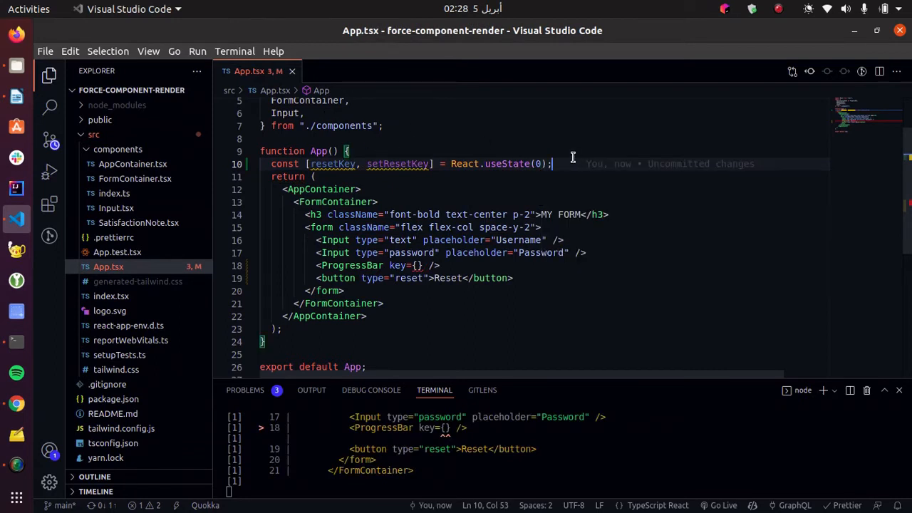
- Define resetProgressBar calling setResetKey(prev => prev + 1) and key ProgressBar by resetKey
{"action": "type", "text": "const"}
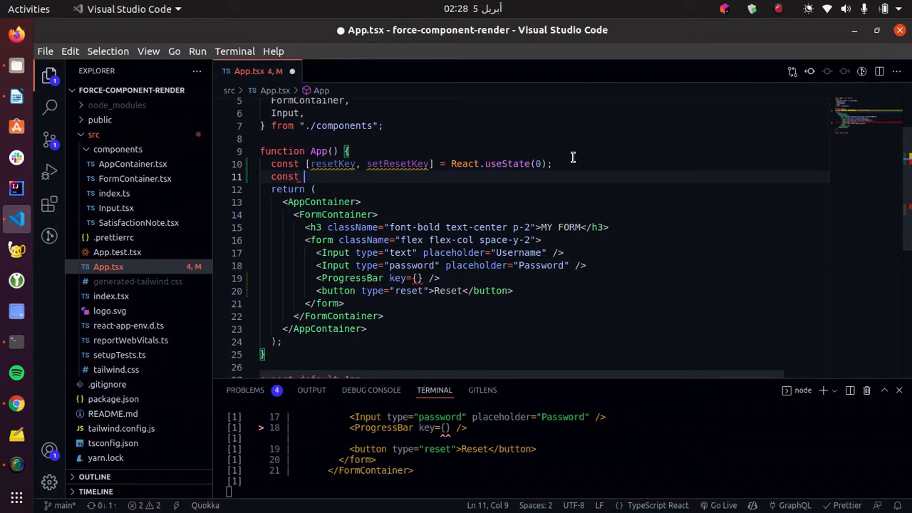
{"action": "type", "text": "reset"}
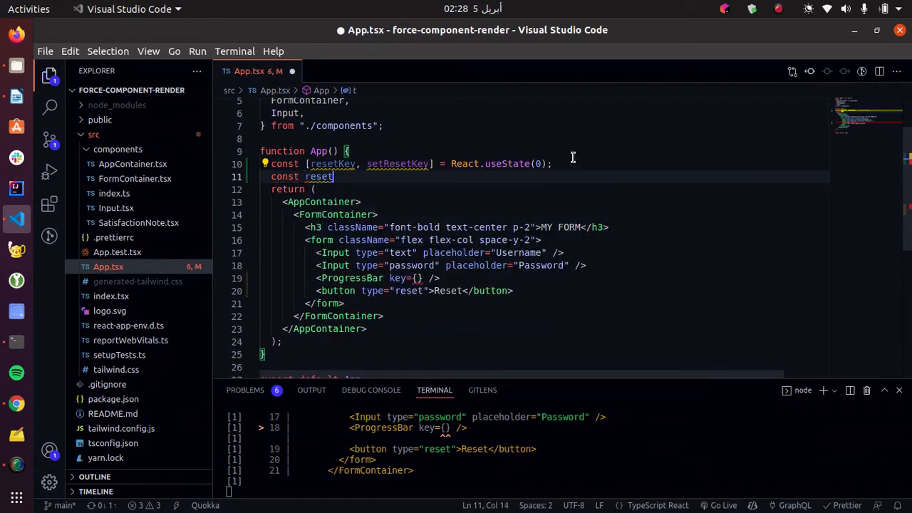
{"action": "type", "text": "ProgressBar = ("}
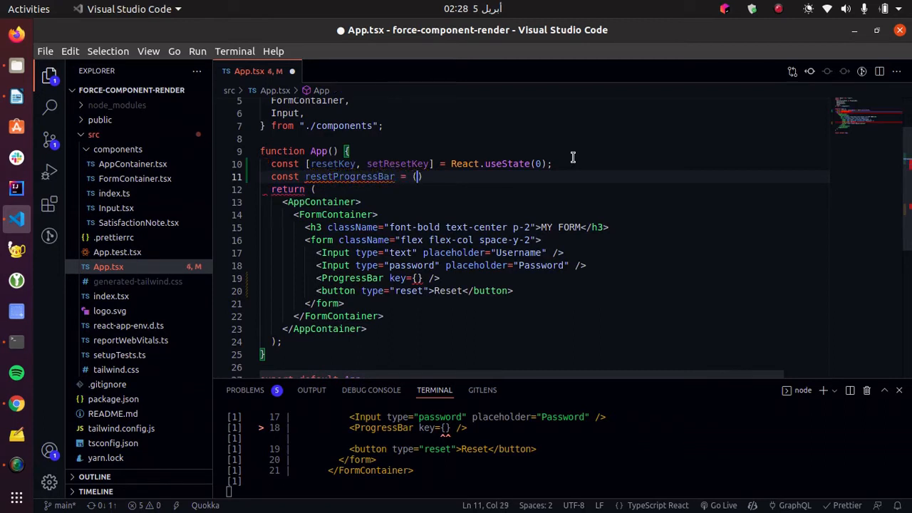
{"action": "type", "text": "=>"}
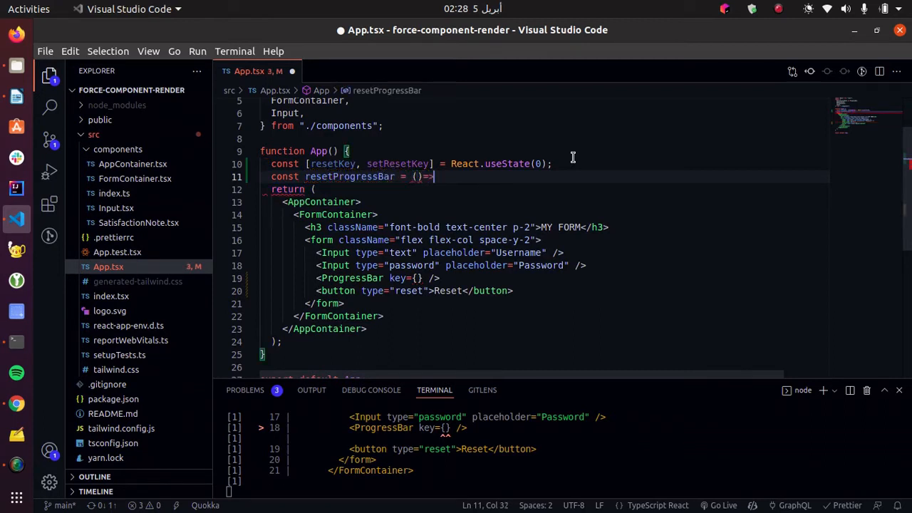
{"action": "type", "text": "{"}
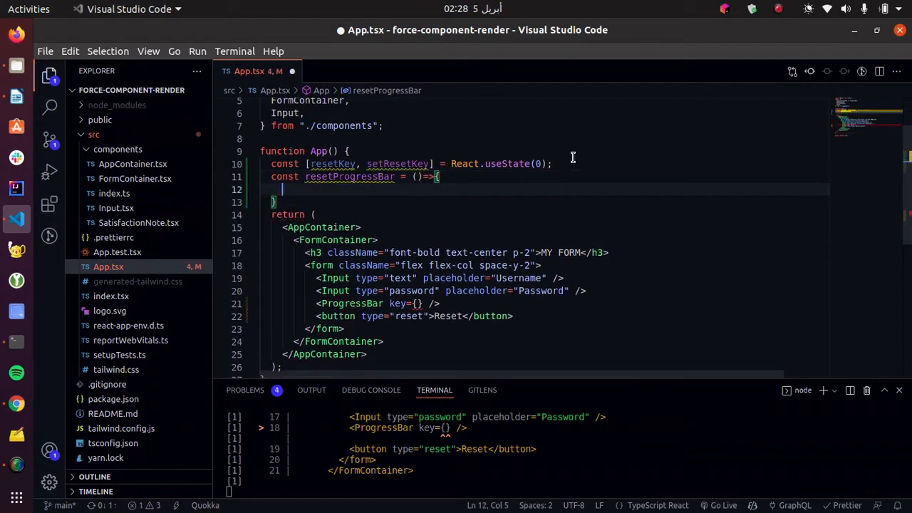
{"action": "type", "text": "setResetKey"}
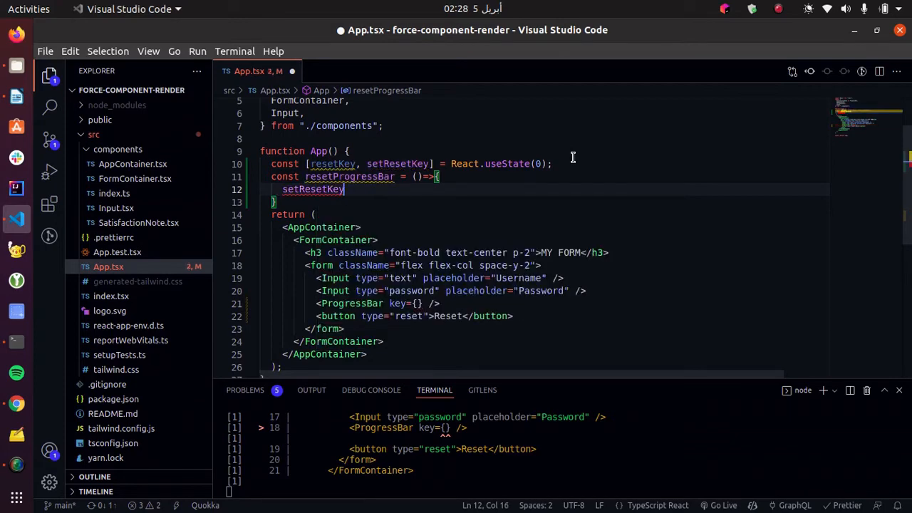
{"action": "type", "text": "(prev) => prev + 1);"}
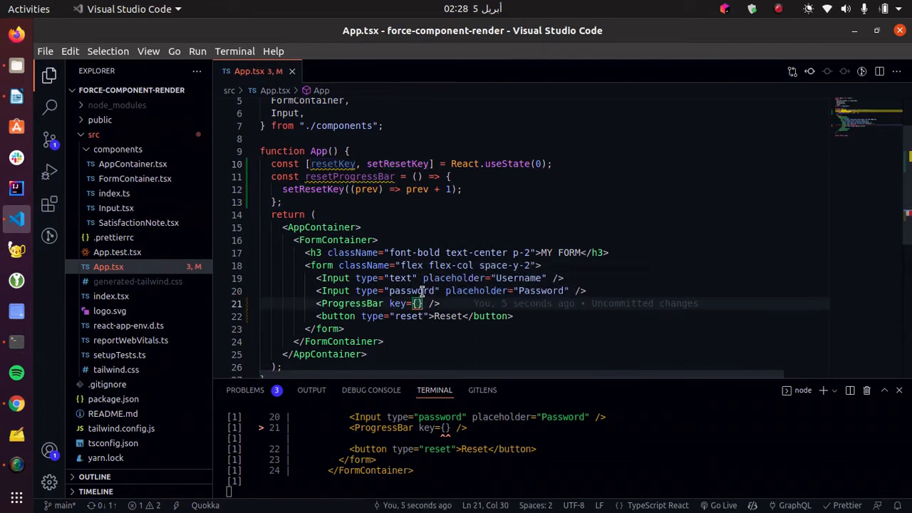
{"action": "type", "text": "resetKey"}
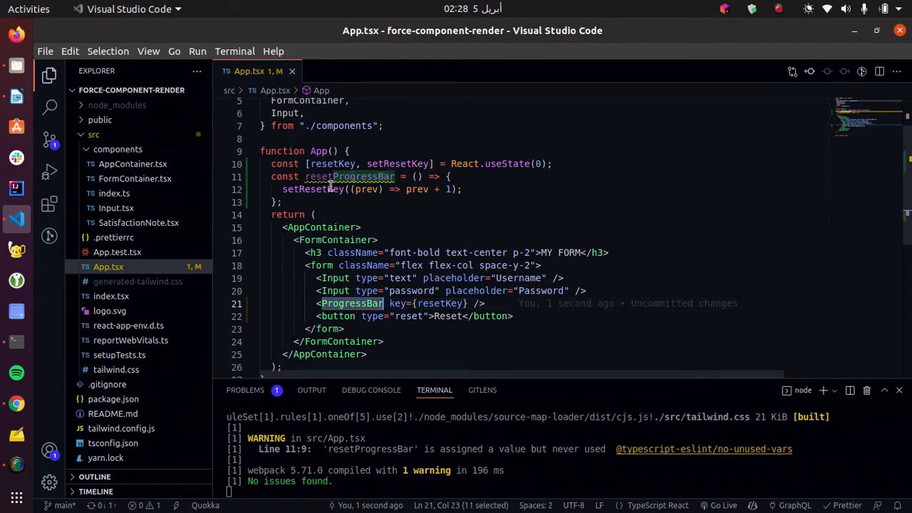
- Wire the Reset button with onClick={resetProgressBar}
{"action": "double_click", "coordinate": [348, 176]}
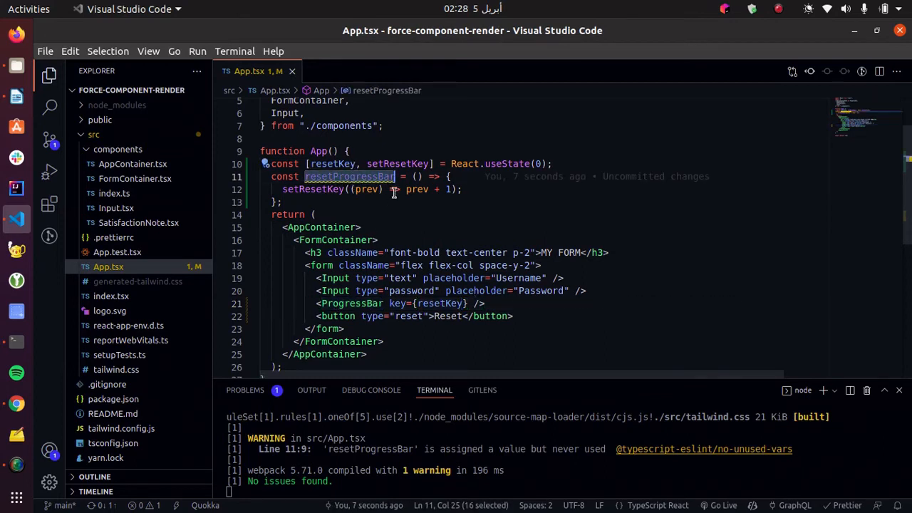
{"action": "mouse_move", "coordinate": [433, 315]}
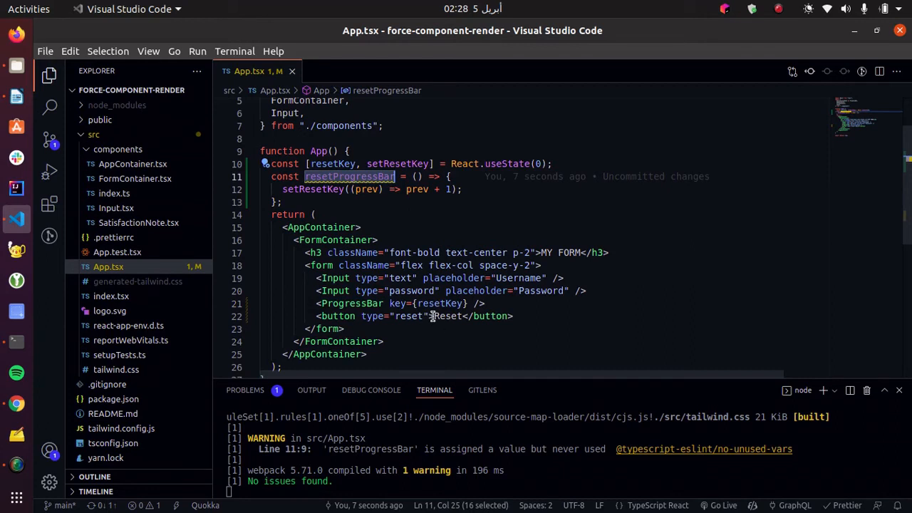
{"action": "type", "text": "on"}
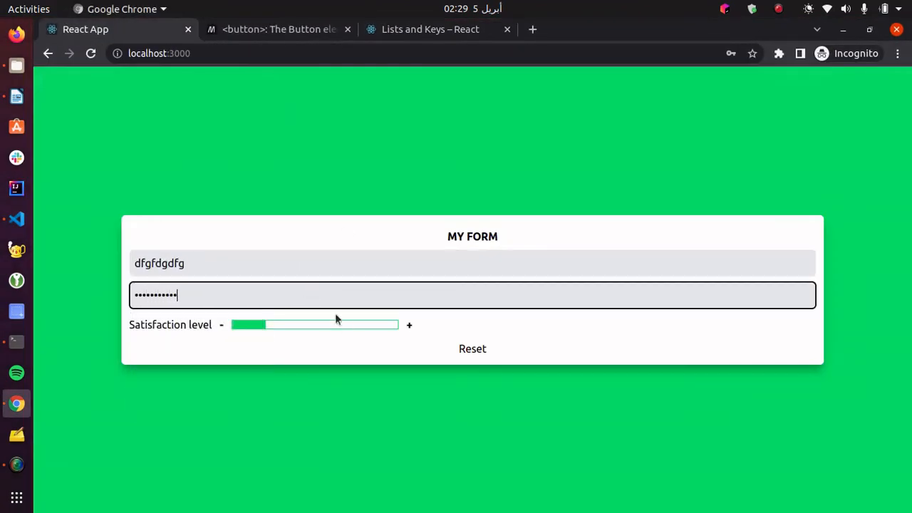
- Raise the satisfaction bar, then Reset to clear both fields and the bar
{"action": "left_click", "coordinate": [409, 325]}
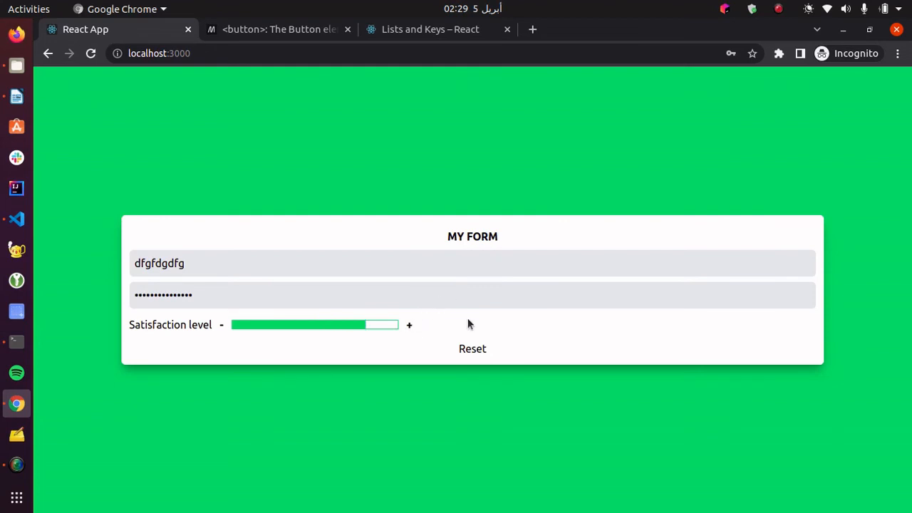
{"action": "left_click", "coordinate": [473, 348]}
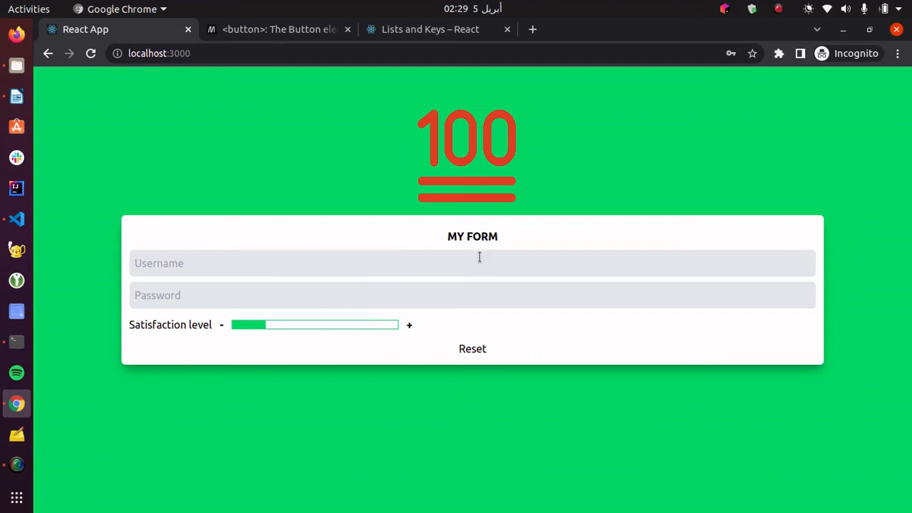
{"action": "mouse_move", "coordinate": [388, 267]}
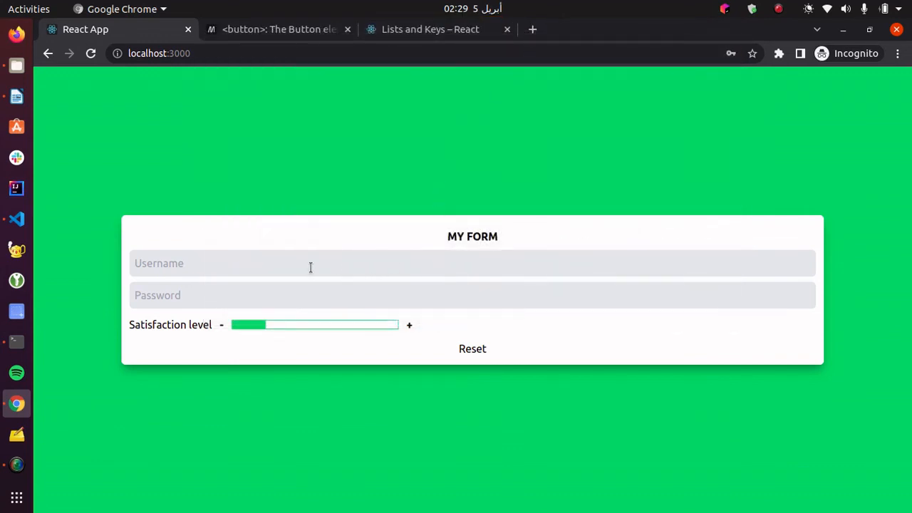
{"action": "mouse_move", "coordinate": [337, 37]}
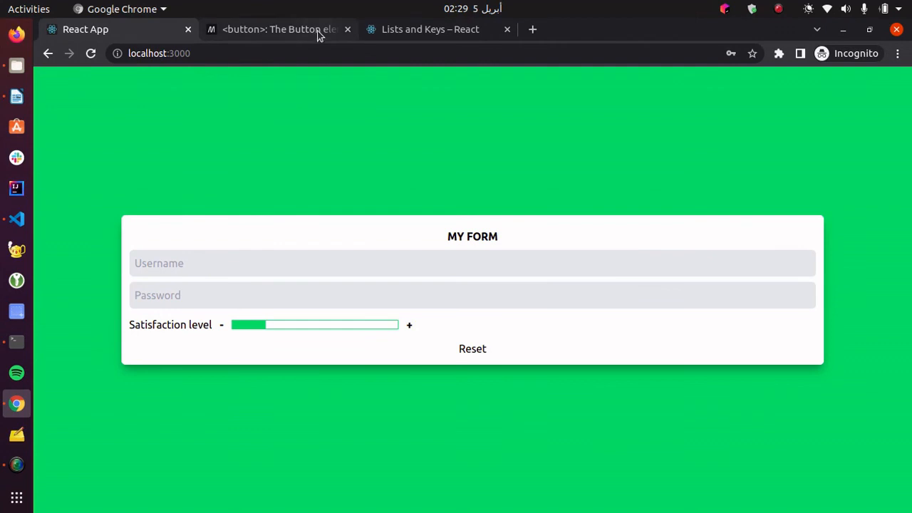
{"action": "mouse_move", "coordinate": [309, 137]}
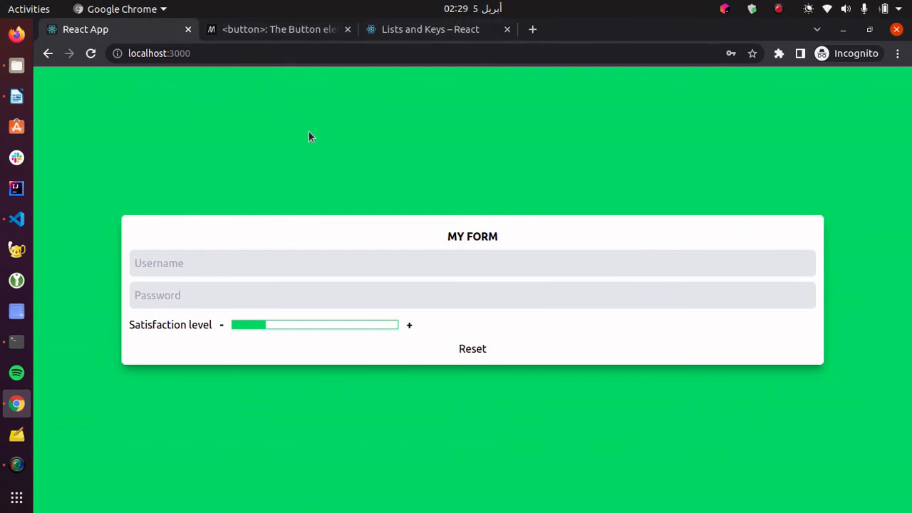
{"action": "mouse_move", "coordinate": [279, 29]}
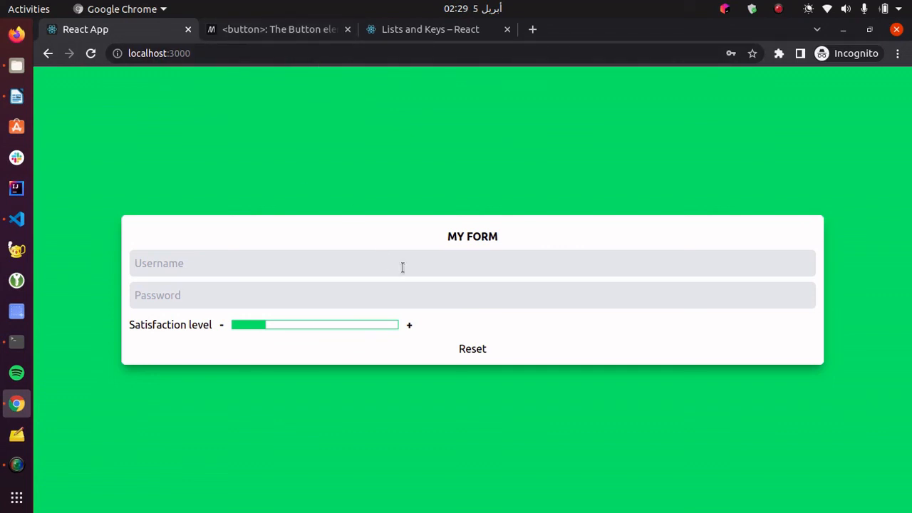
{"action": "mouse_move", "coordinate": [427, 341]}
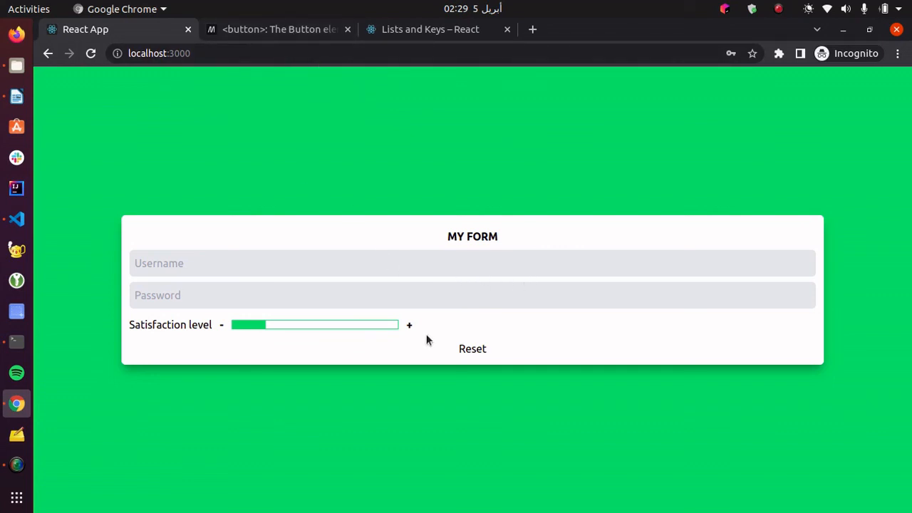
{"action": "mouse_move", "coordinate": [504, 263]}
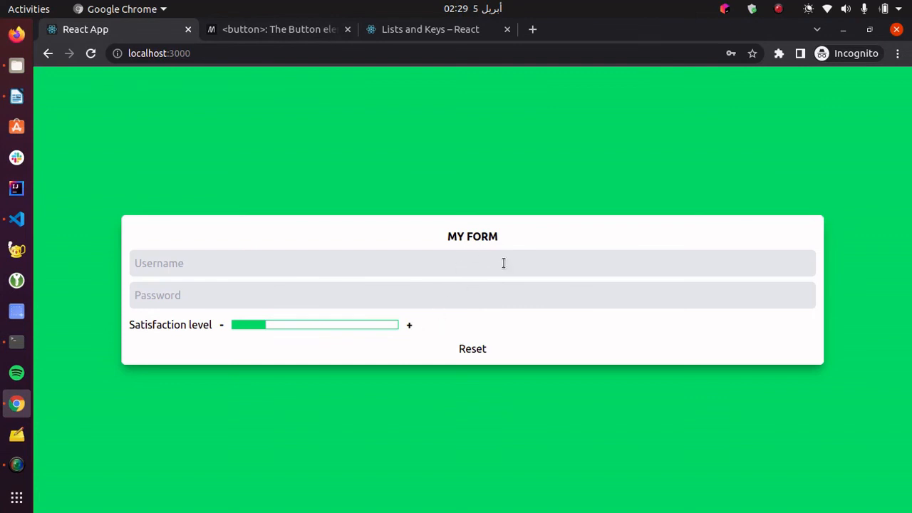